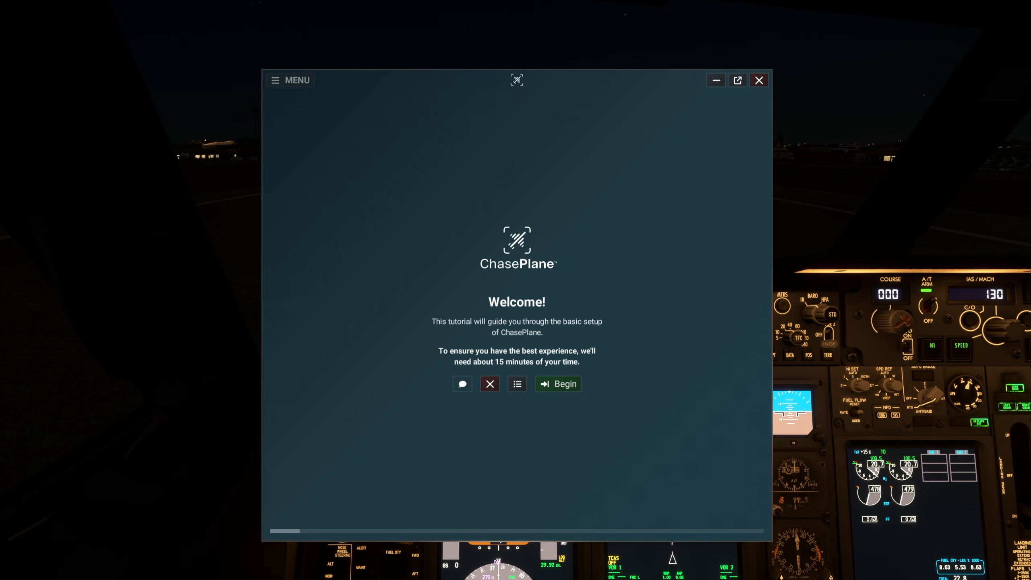
Begin the ChasePlane setup tutorial and answer the Automatic Cloud Backups prompt
{"action": "left_click", "coordinate": [557, 384]}
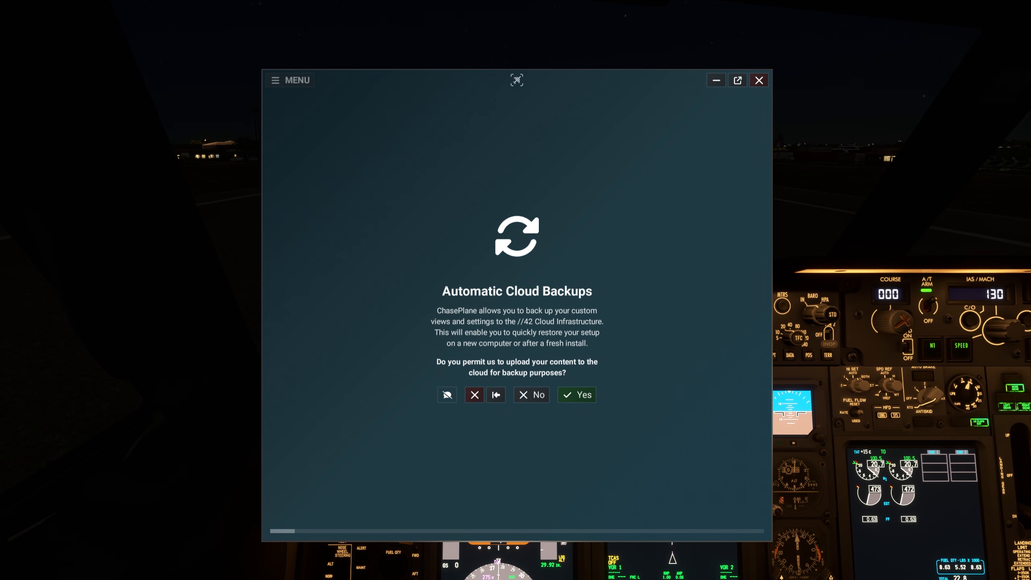
{"action": "left_click", "coordinate": [576, 395]}
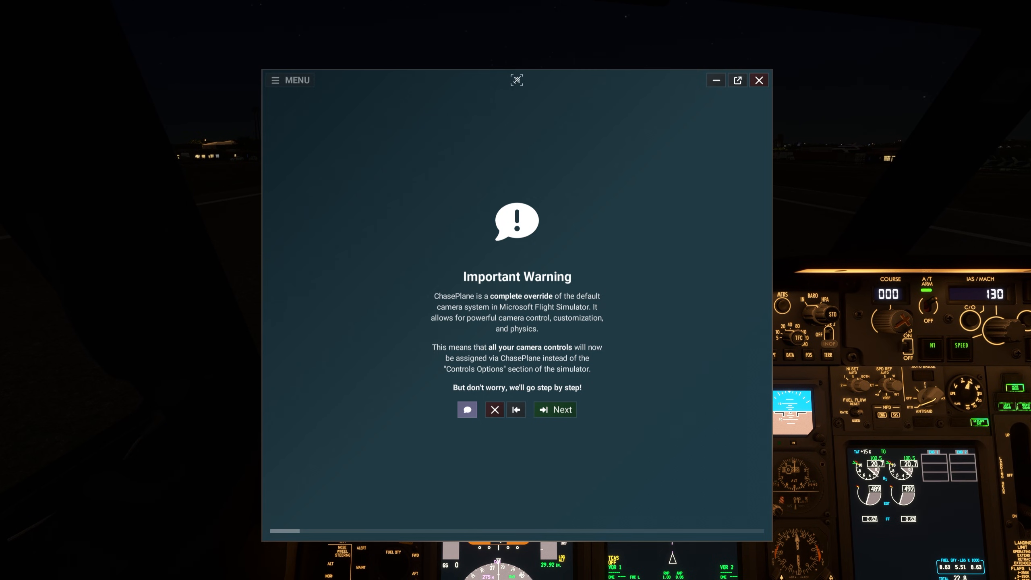
Acknowledge the Important Warning about camera override and continue past The Mouse page
{"action": "left_click", "coordinate": [553, 409]}
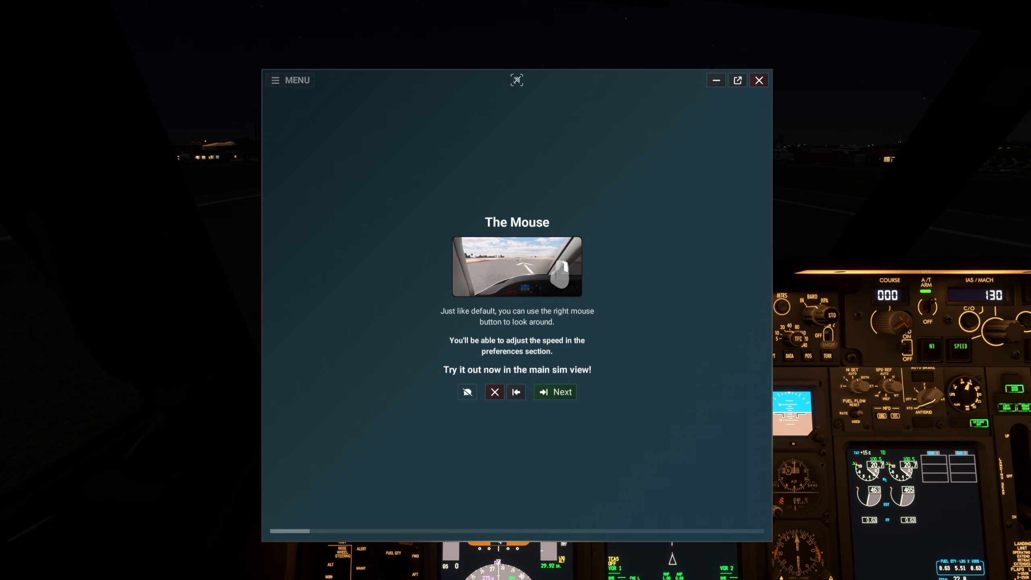
{"action": "left_click", "coordinate": [554, 391]}
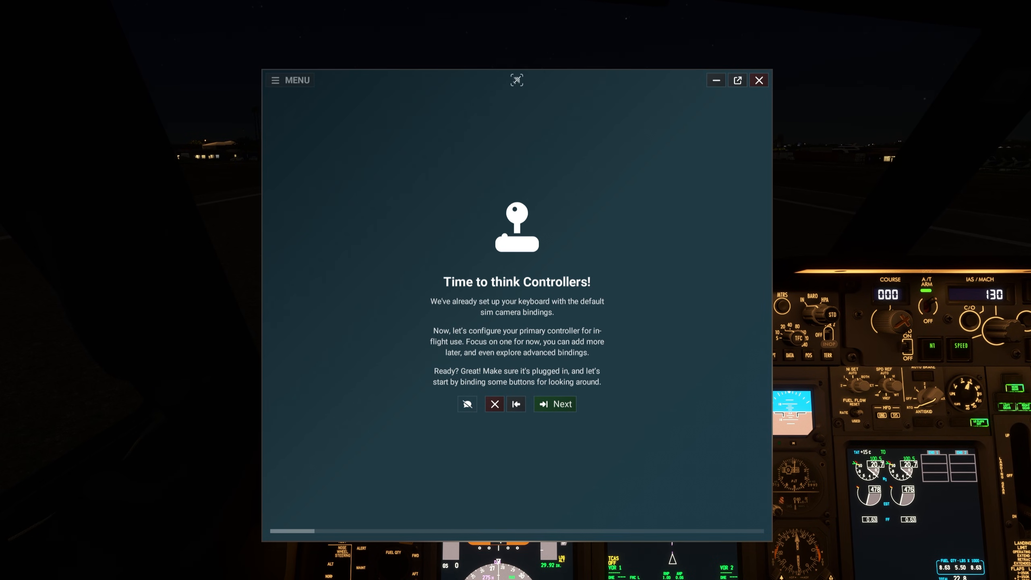
Stop the narration and pass the Quick Look, Toggle Cinematics Mode and Reset Camera Position pages
{"action": "left_click", "coordinate": [554, 403]}
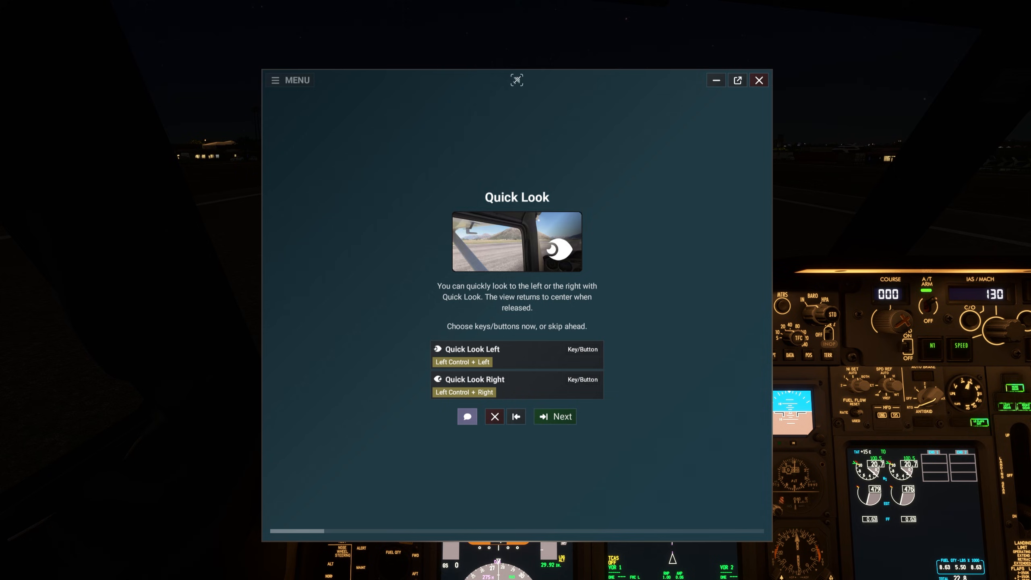
{"action": "left_click", "coordinate": [467, 416]}
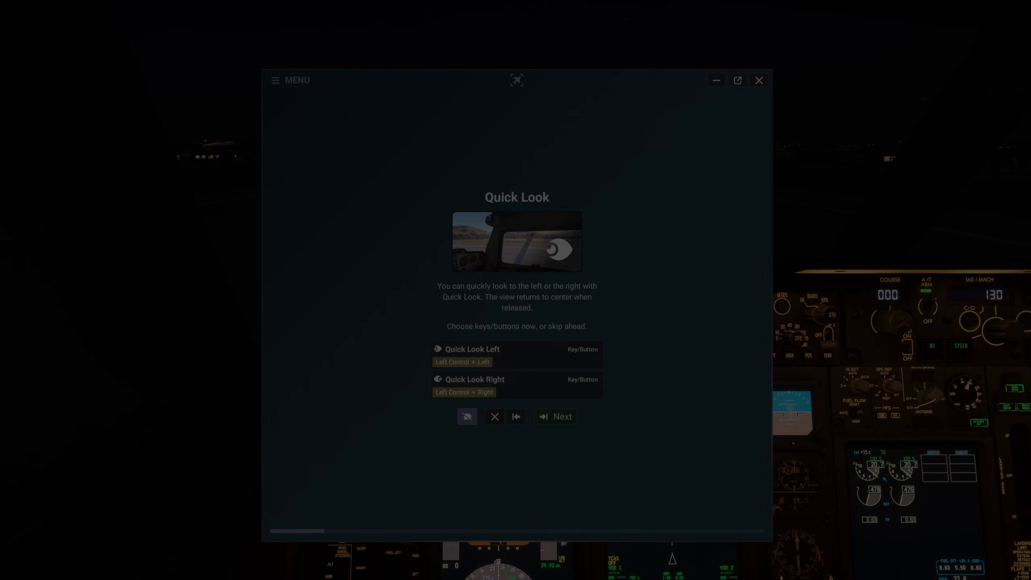
{"action": "left_click", "coordinate": [554, 415]}
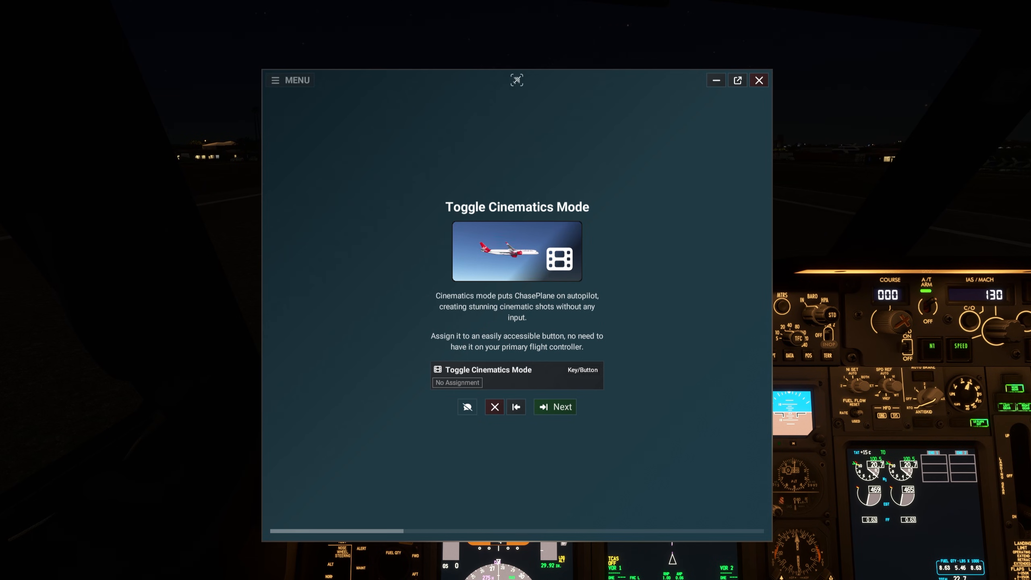
{"action": "left_click", "coordinate": [554, 406]}
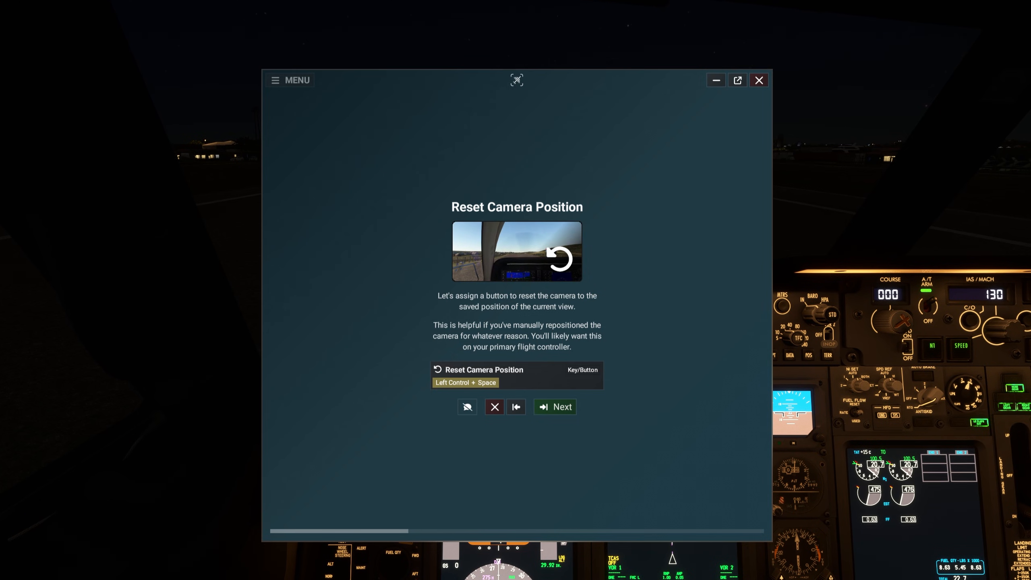
{"action": "left_click", "coordinate": [554, 406]}
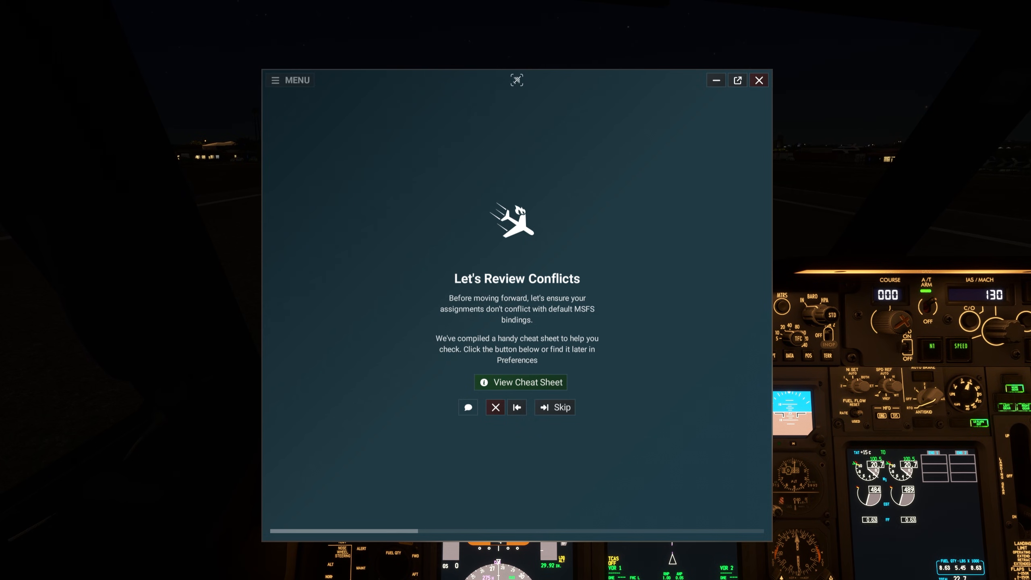
Skip Let's Review Conflicts, stop the narration, and continue past Enough to be functional
{"action": "left_click", "coordinate": [552, 406]}
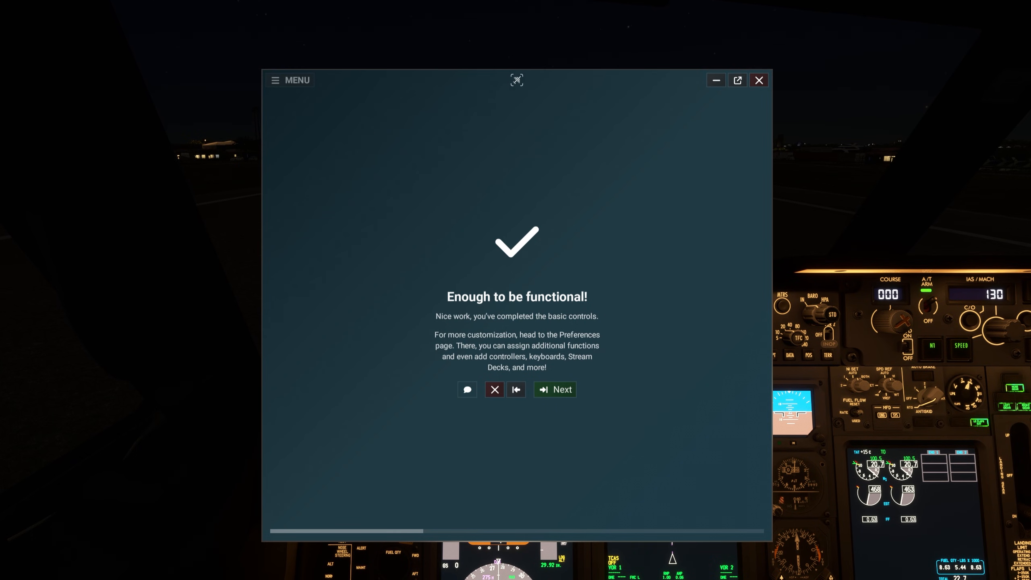
{"action": "left_click", "coordinate": [466, 390]}
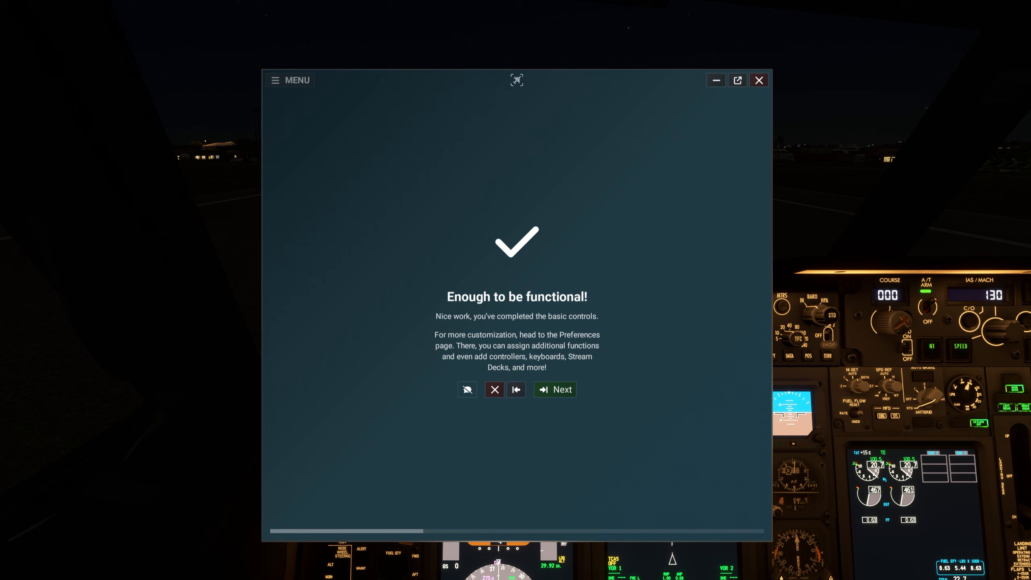
{"action": "left_click", "coordinate": [554, 389]}
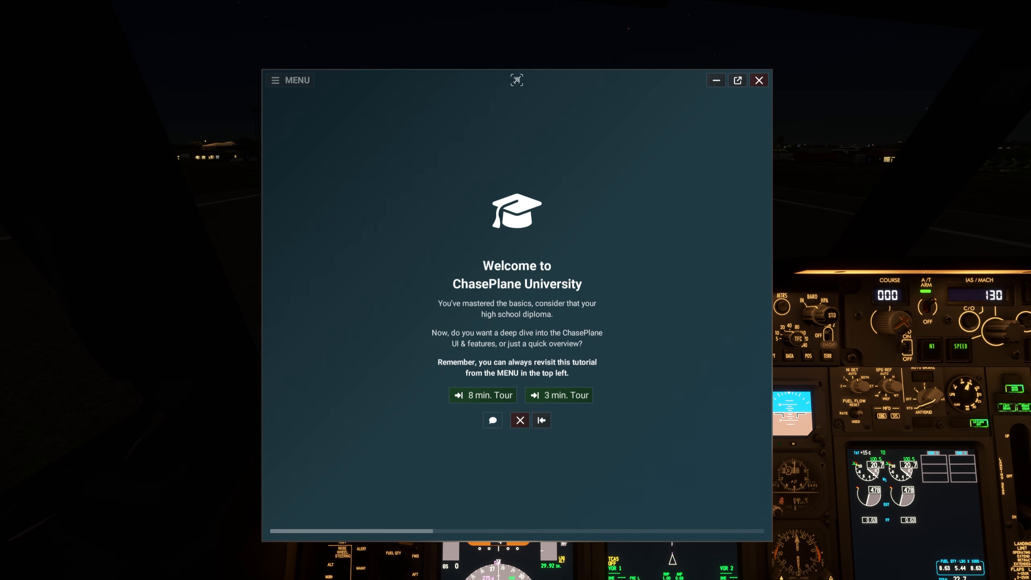
Choose the guided tour on Welcome to ChasePlane University and pass the Navigation Menu tip
{"action": "left_click", "coordinate": [558, 395]}
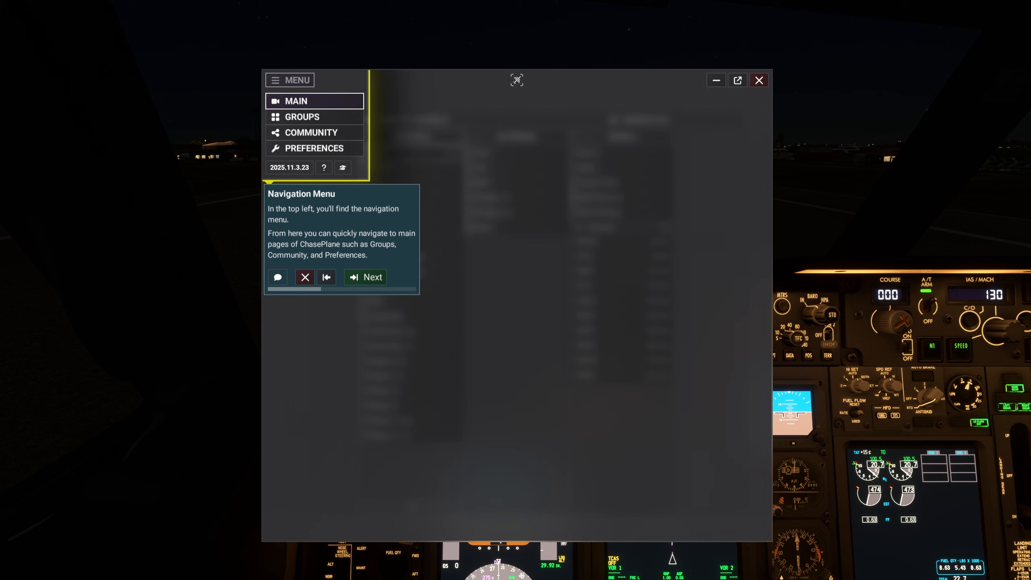
{"action": "left_click", "coordinate": [365, 276]}
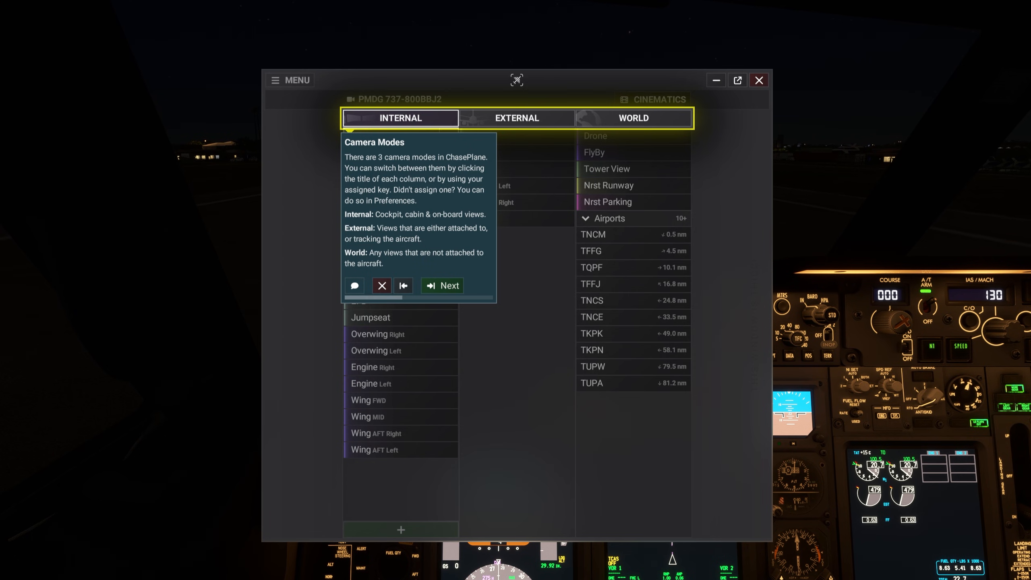
Advance past the Camera Modes, Drone View, FlyBy View and Airport Views tips
{"action": "left_click", "coordinate": [442, 284]}
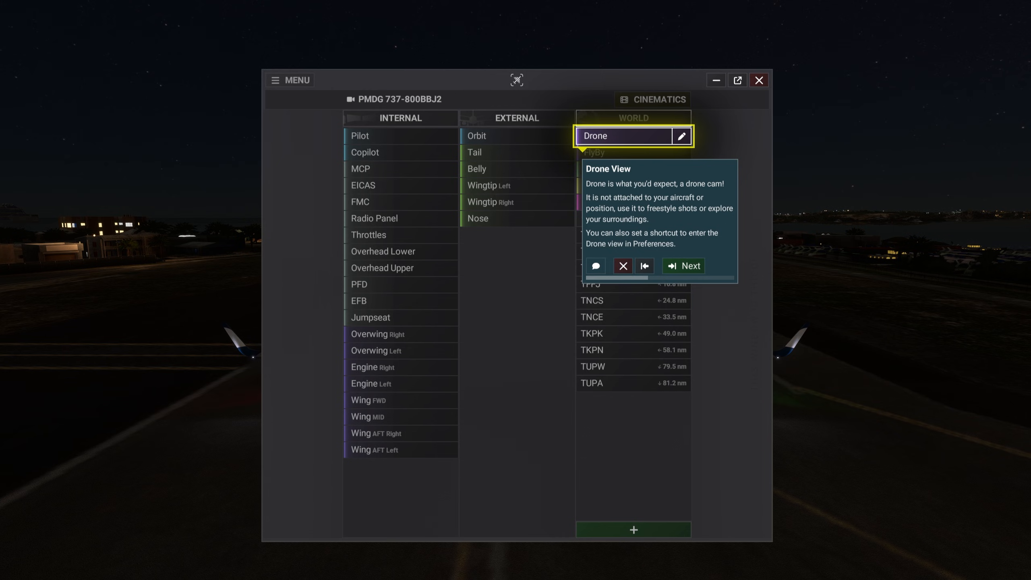
{"action": "left_click", "coordinate": [594, 266]}
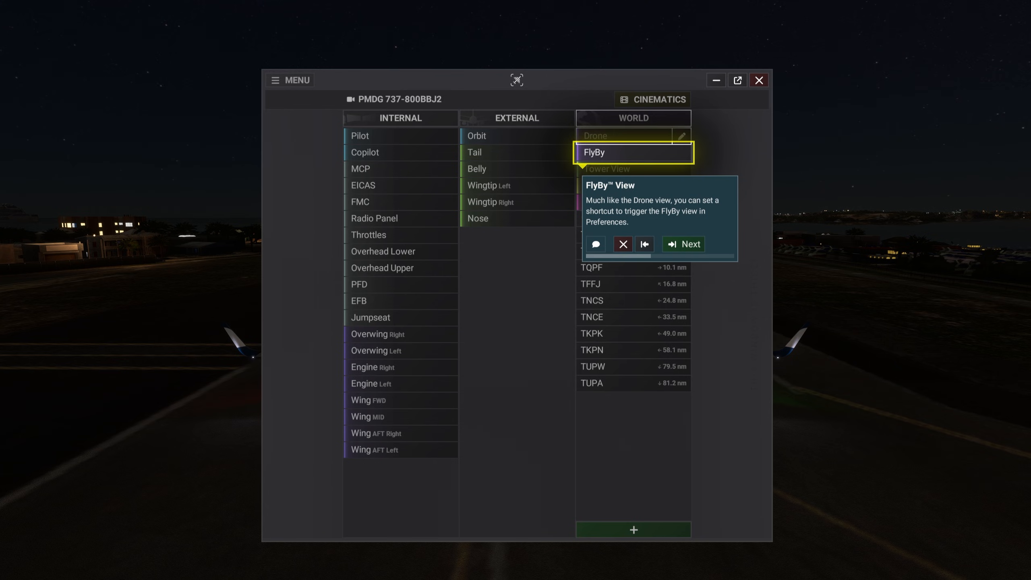
{"action": "left_click", "coordinate": [683, 244]}
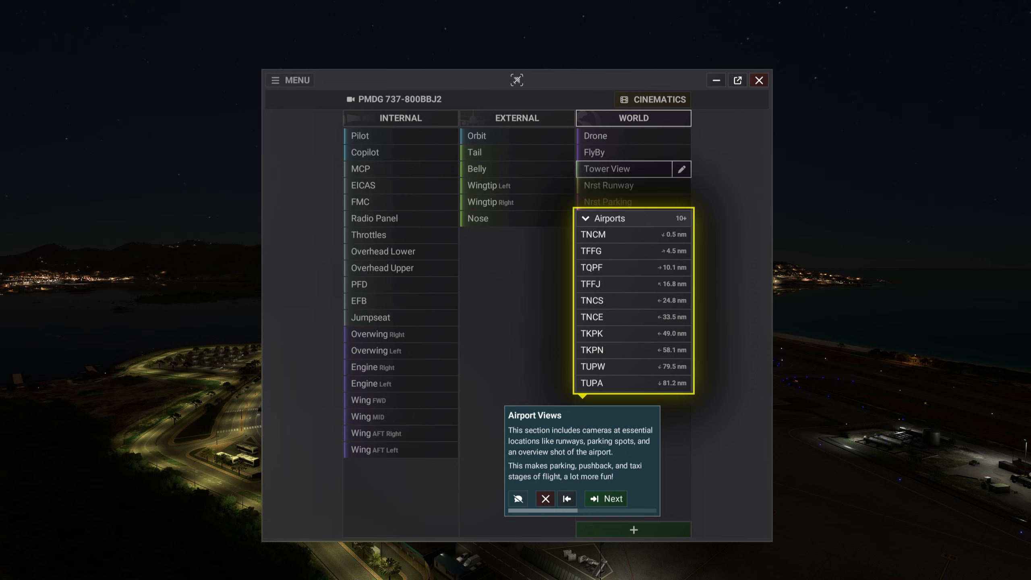
{"action": "left_click", "coordinate": [603, 499]}
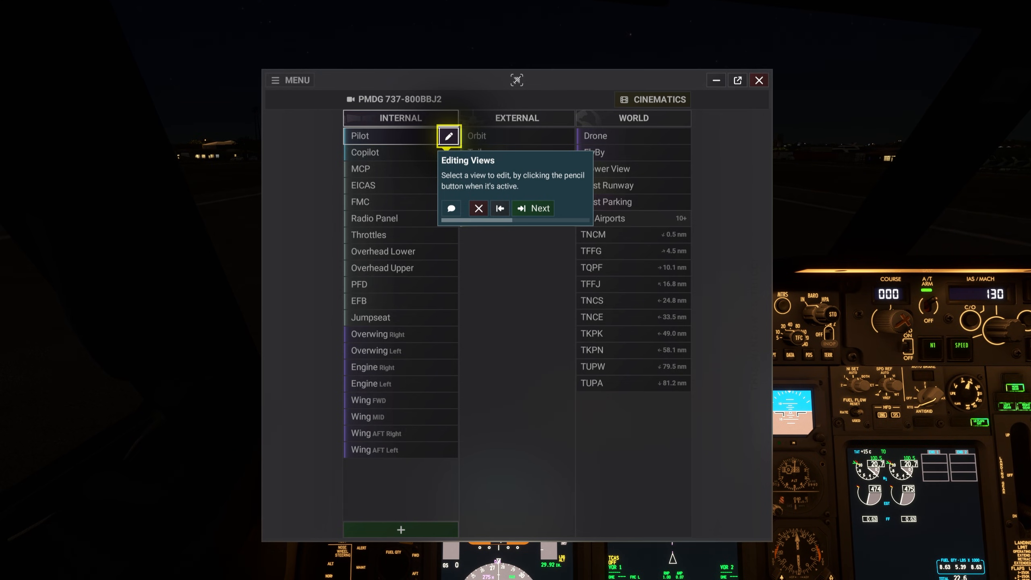
Open the Pilot view editor and pass its overview, position, shortcut, options and delete tips
{"action": "left_click", "coordinate": [447, 136]}
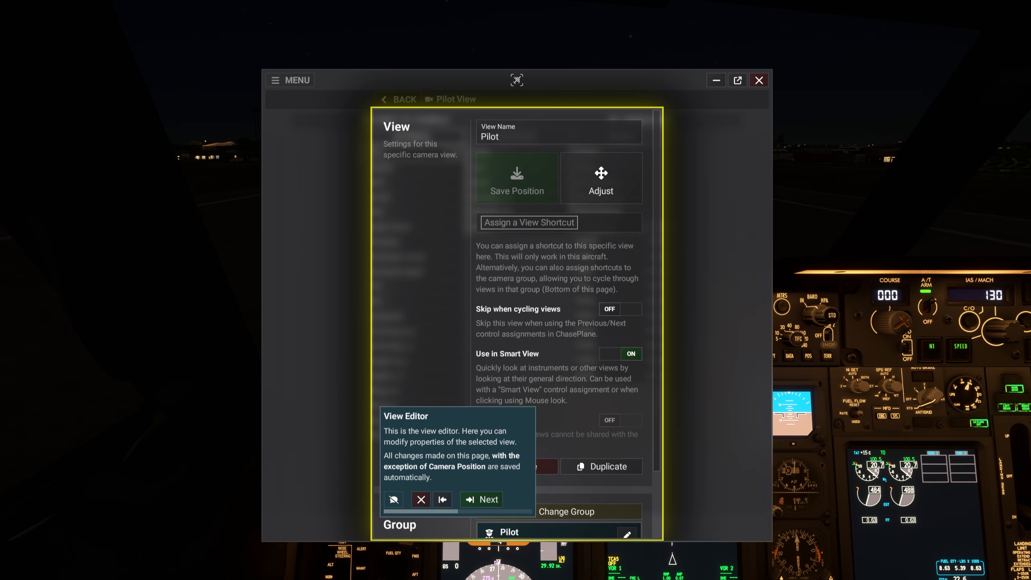
{"action": "left_click", "coordinate": [480, 499]}
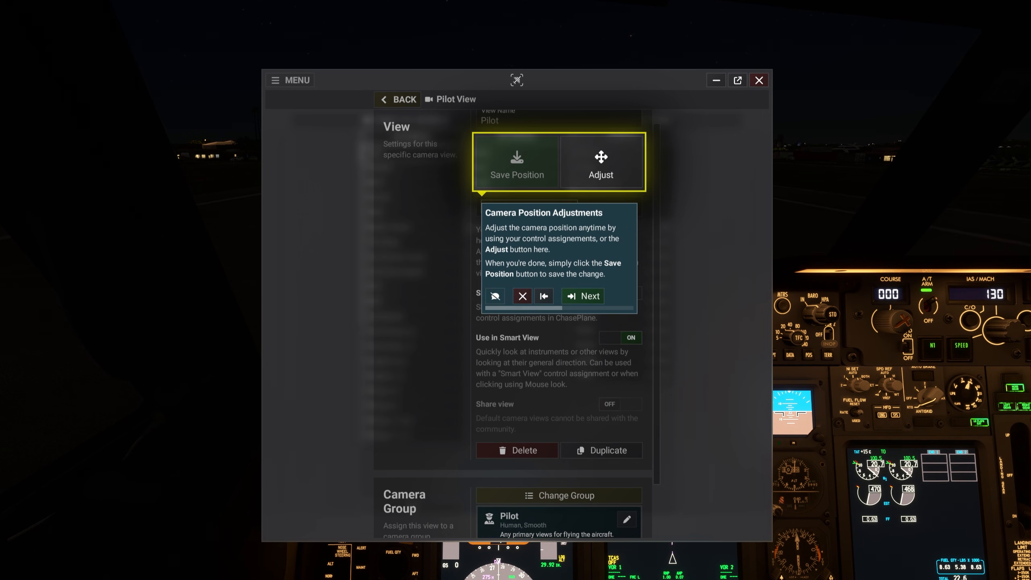
{"action": "left_click", "coordinate": [582, 296]}
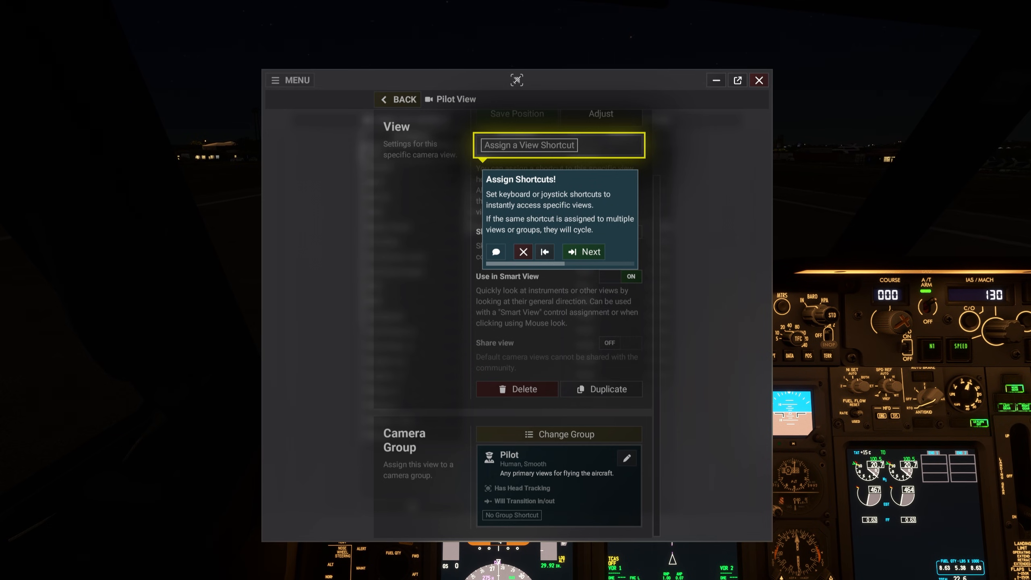
{"action": "left_click", "coordinate": [583, 252]}
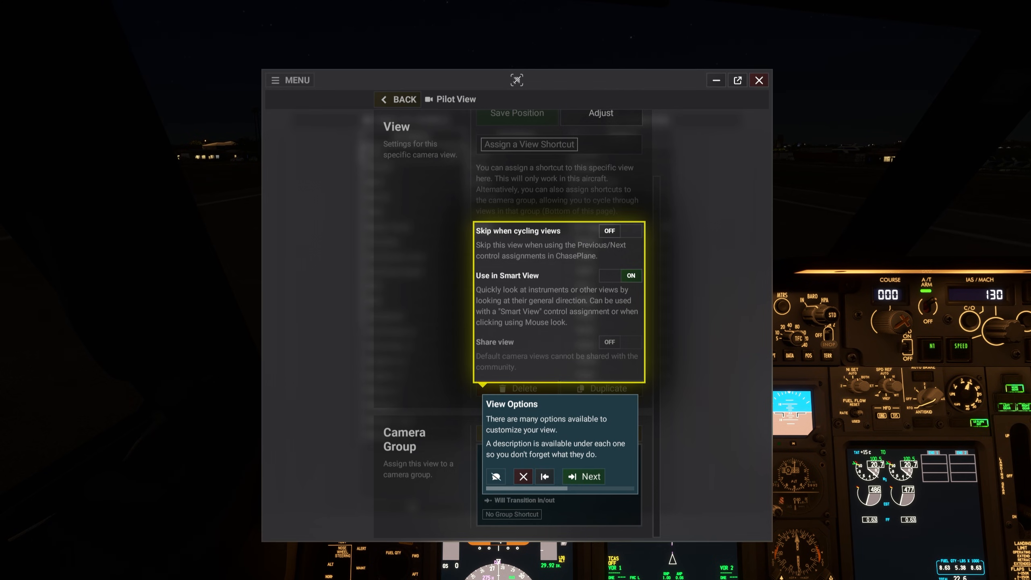
{"action": "left_click", "coordinate": [583, 476]}
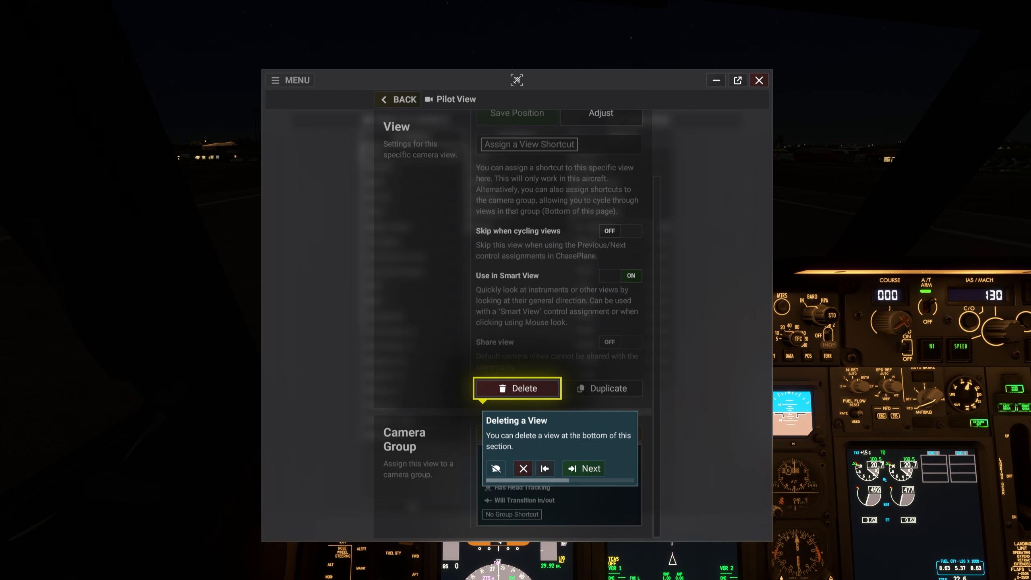
{"action": "left_click", "coordinate": [583, 468]}
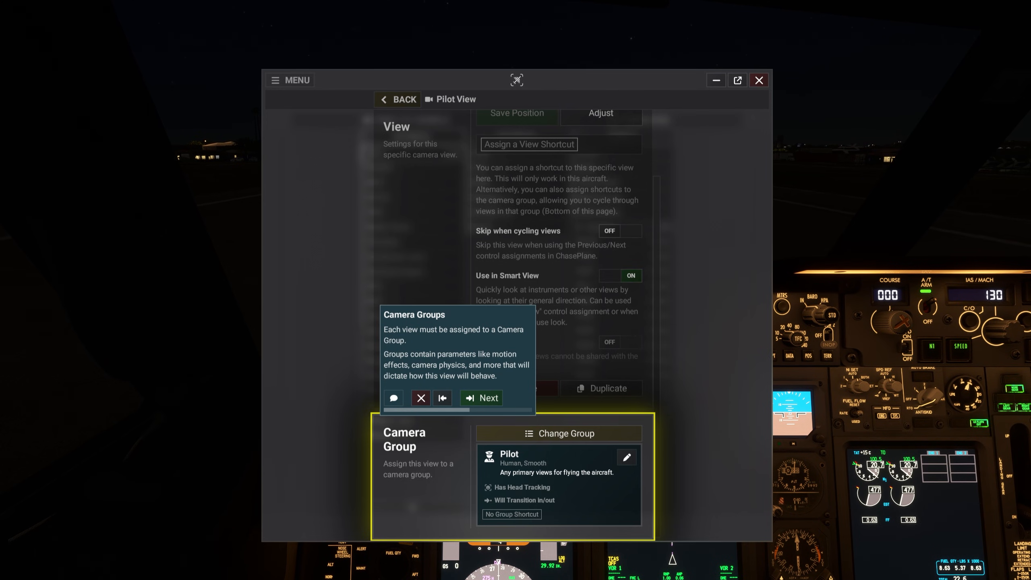
Advance past the Camera Groups and More about Groups tips
{"action": "left_click", "coordinate": [480, 398]}
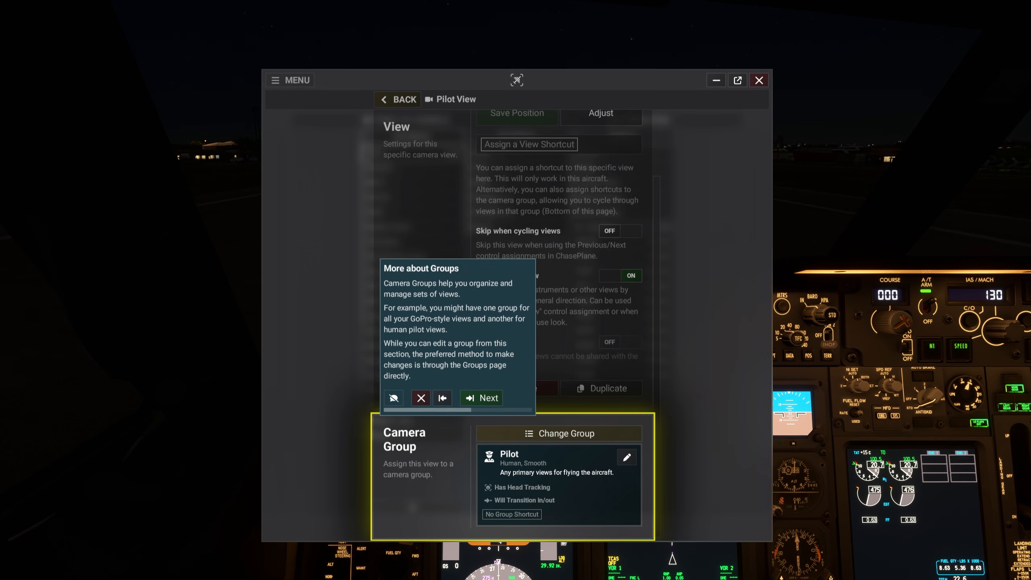
{"action": "left_click", "coordinate": [480, 398]}
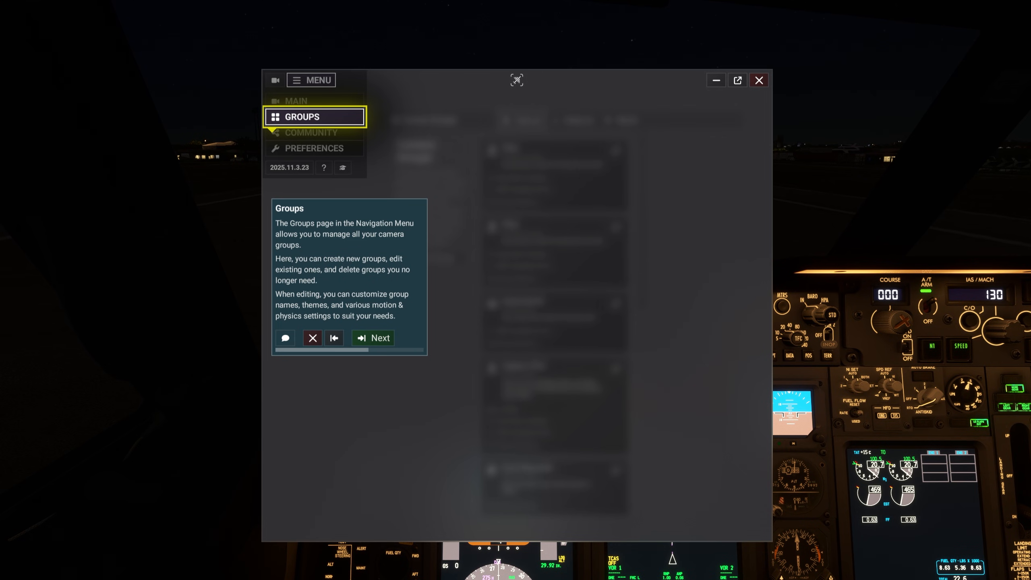
Pass the Groups, Default Groups, Creating New Groups and This is a Group tips
{"action": "left_click", "coordinate": [372, 338]}
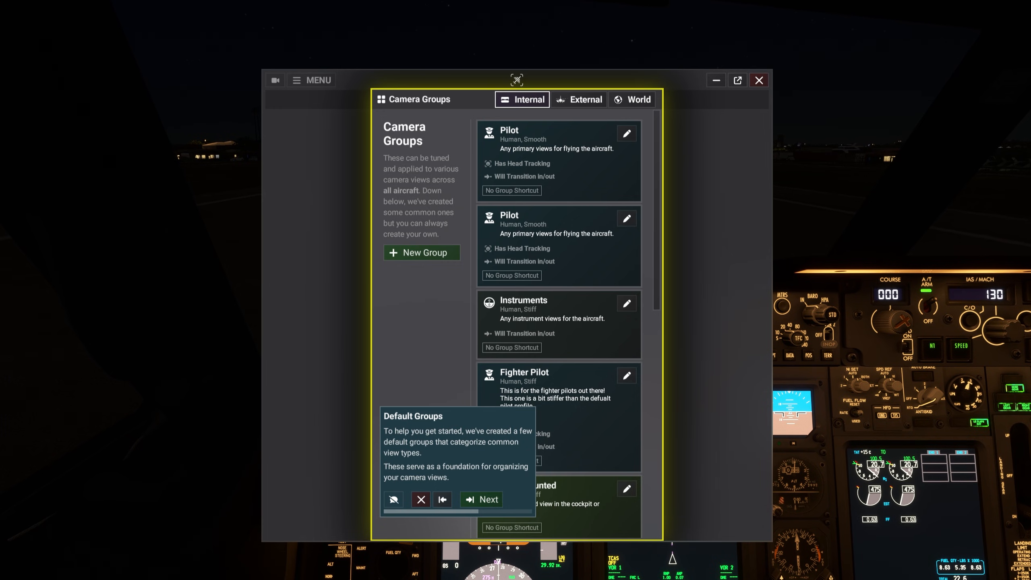
{"action": "left_click", "coordinate": [480, 498]}
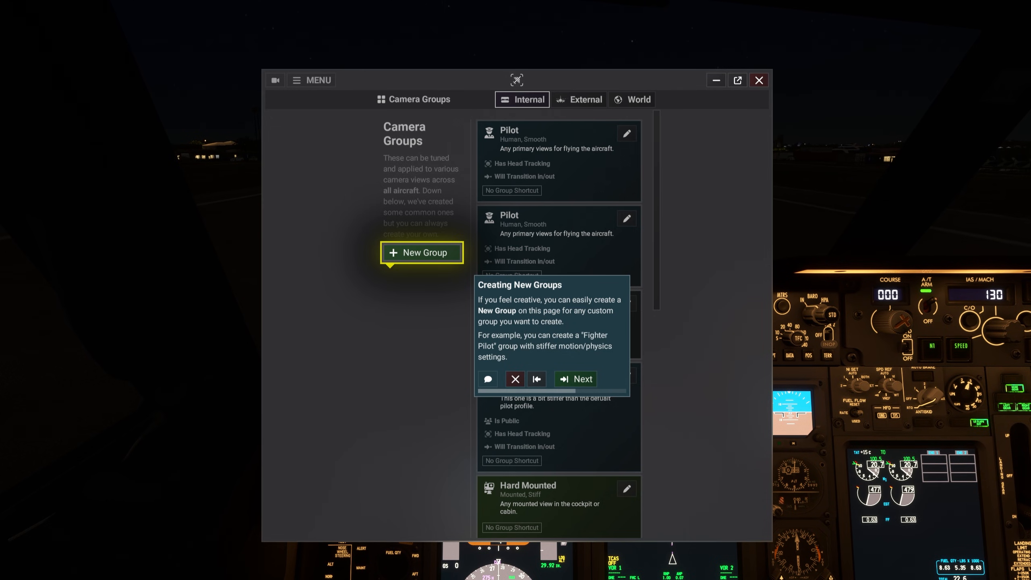
{"action": "left_click", "coordinate": [581, 378]}
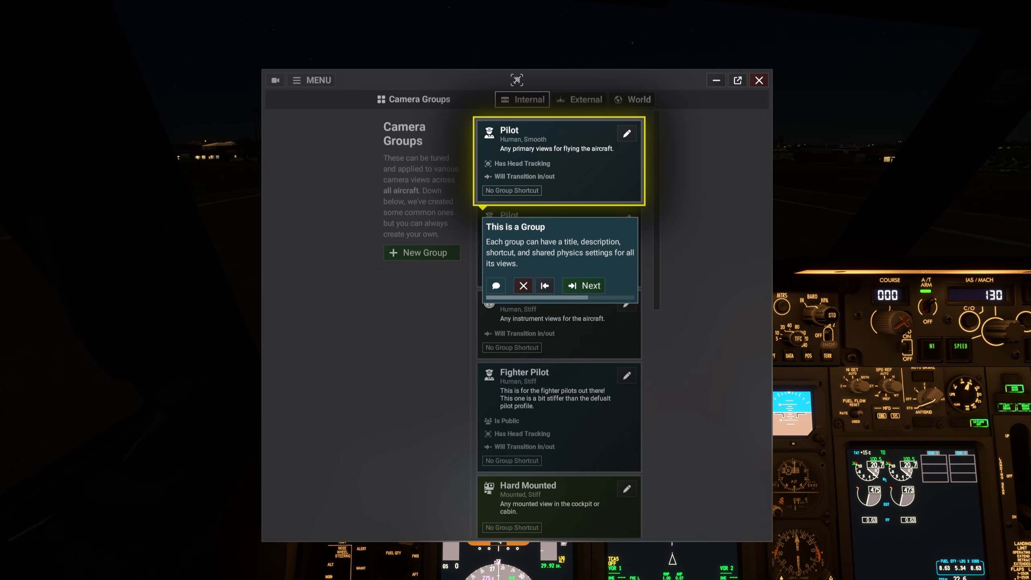
{"action": "left_click", "coordinate": [582, 286]}
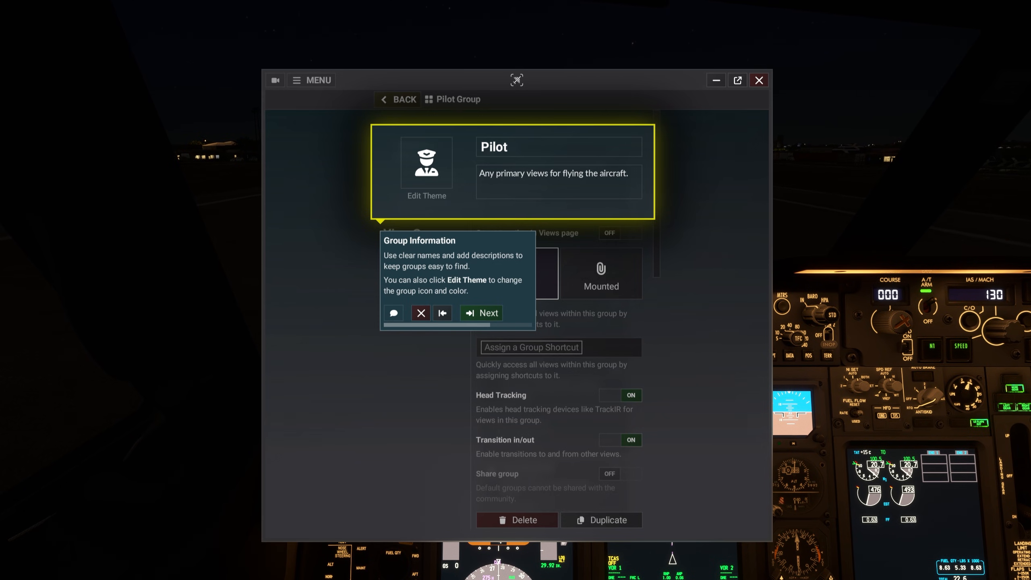
Pass the Group Information, Deleting a Group and Camera Physics tips, scrolling down between them
{"action": "left_click", "coordinate": [481, 312]}
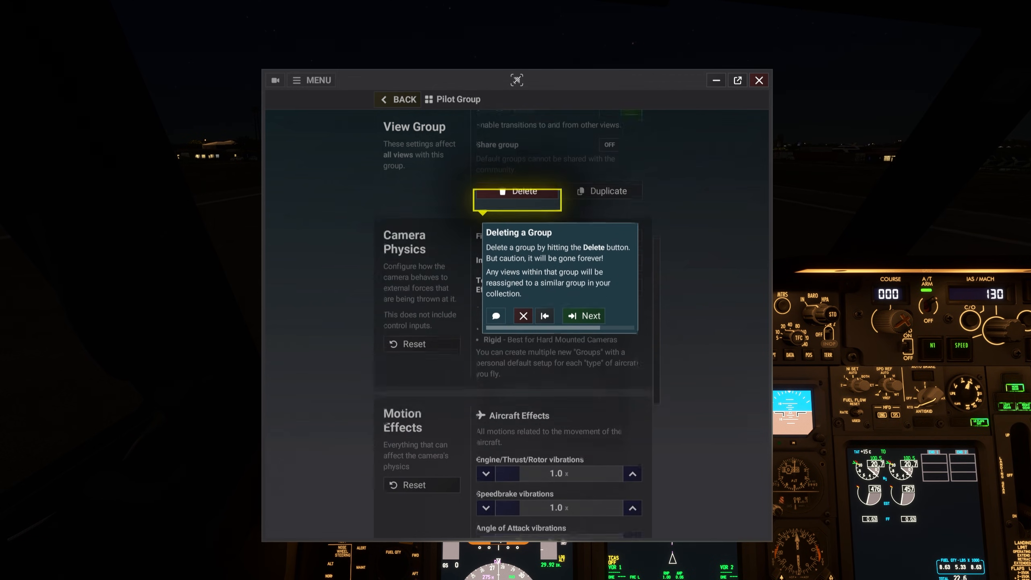
{"action": "scroll", "scroll_direction": "down", "scroll_amount": 3}
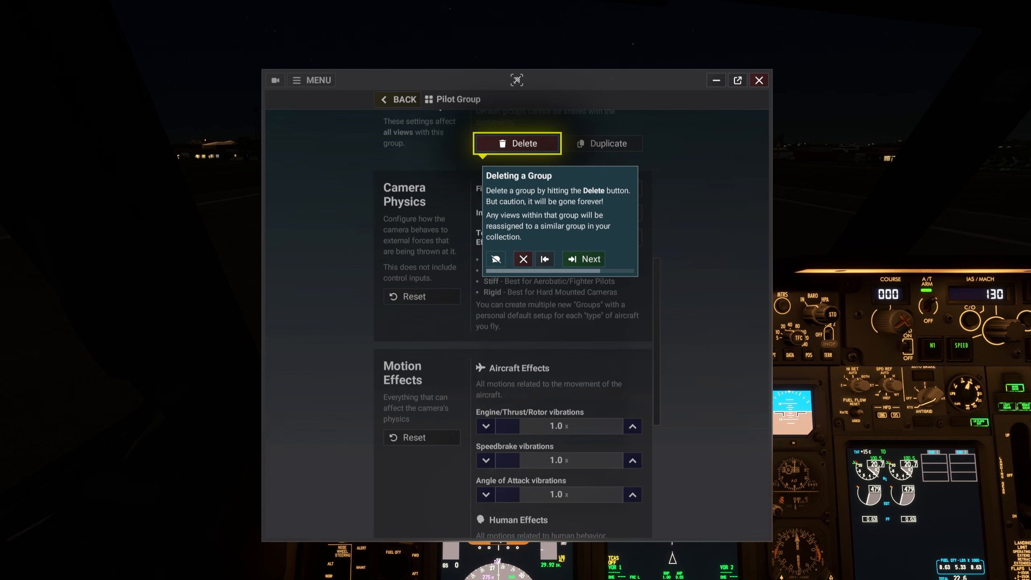
{"action": "left_click", "coordinate": [583, 258]}
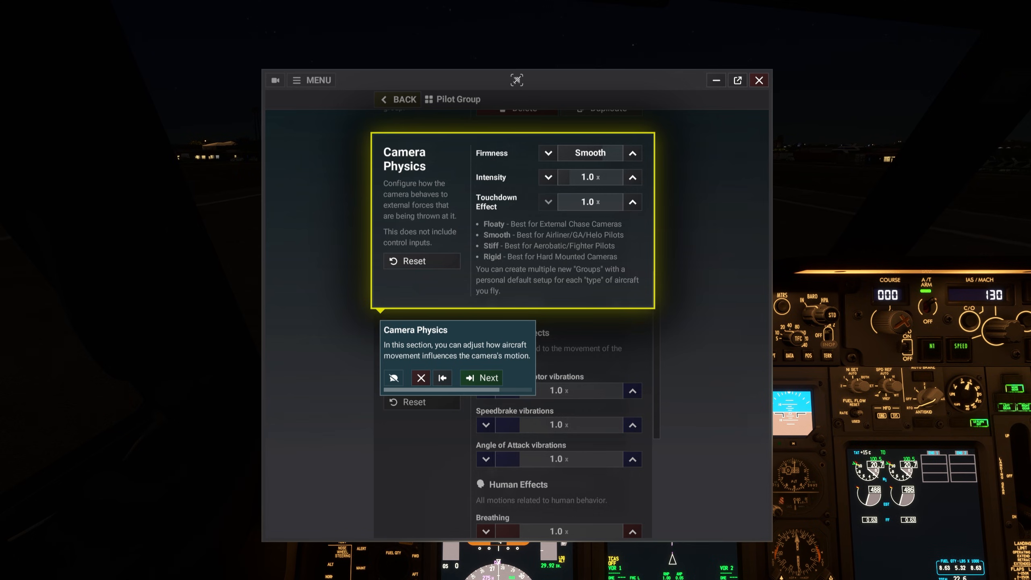
{"action": "left_click", "coordinate": [480, 377]}
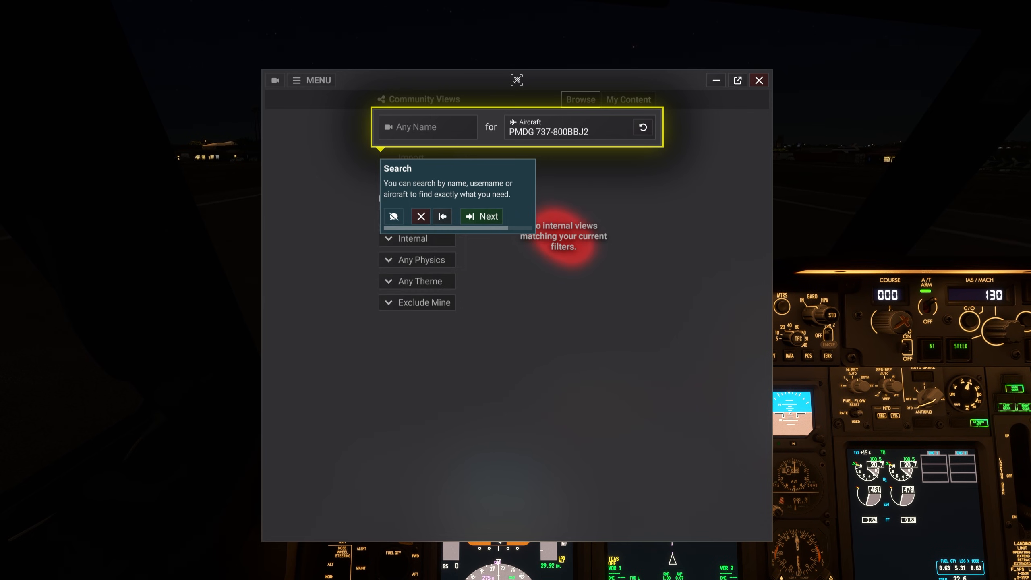
Advance past the Search, Filters and My Content tips to reach the Preferences overview
{"action": "left_click", "coordinate": [481, 216]}
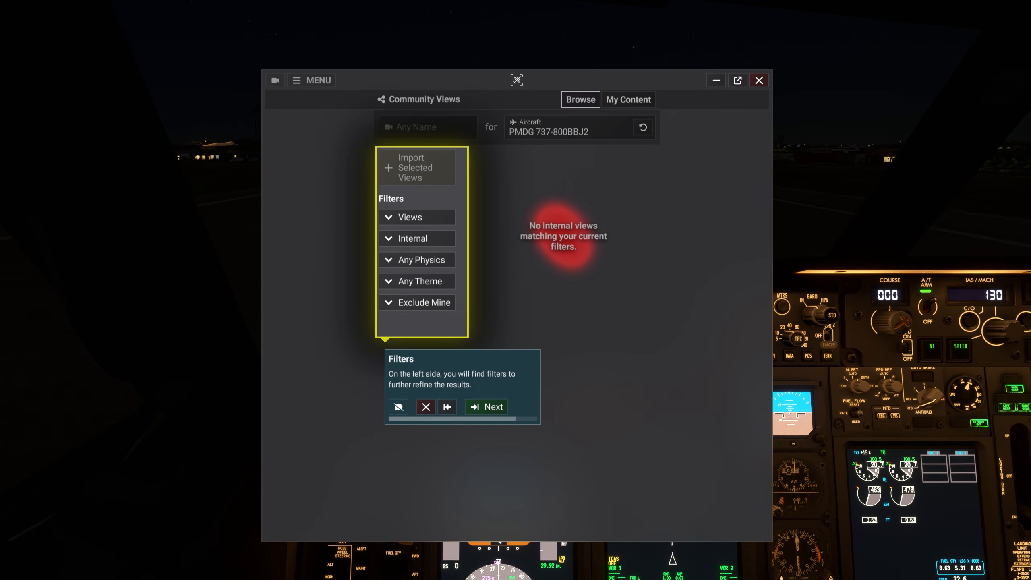
{"action": "left_click", "coordinate": [486, 406]}
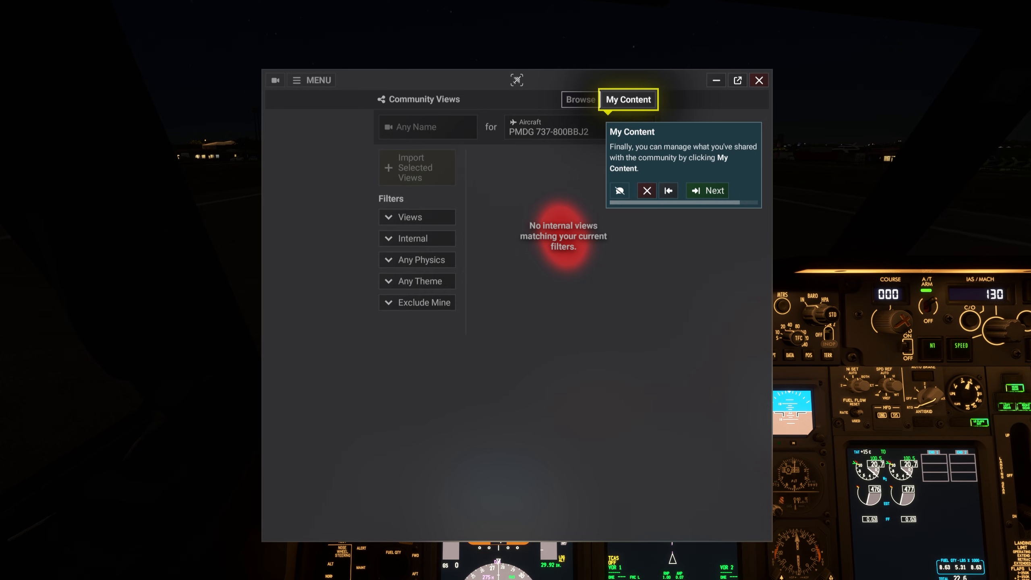
{"action": "left_click", "coordinate": [707, 190]}
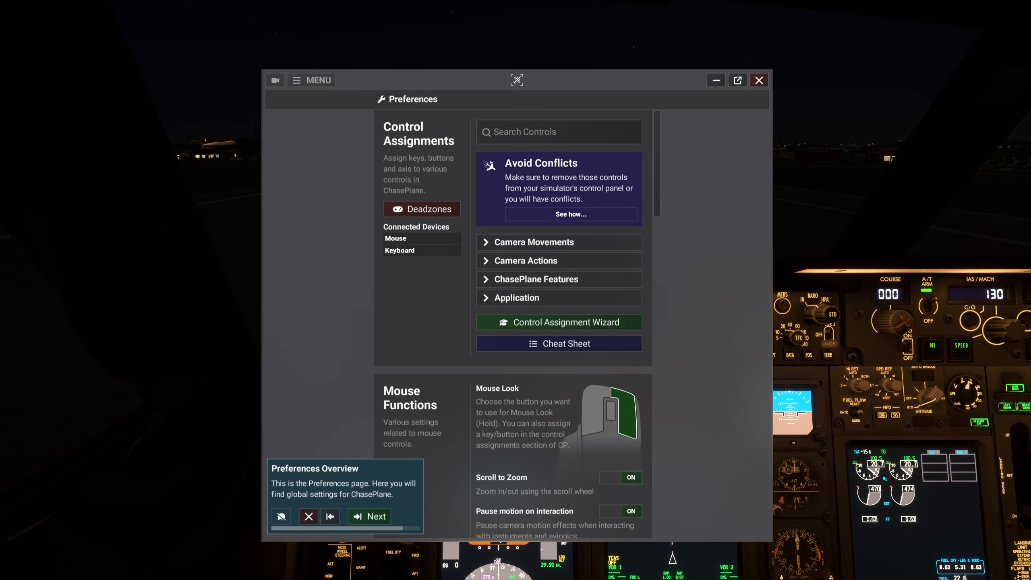
Advance through the Control Assignments, Mouse Functions, Control Profile, Cinematics Mode, Camera Behaviors and Backups tips
{"action": "left_click", "coordinate": [369, 516]}
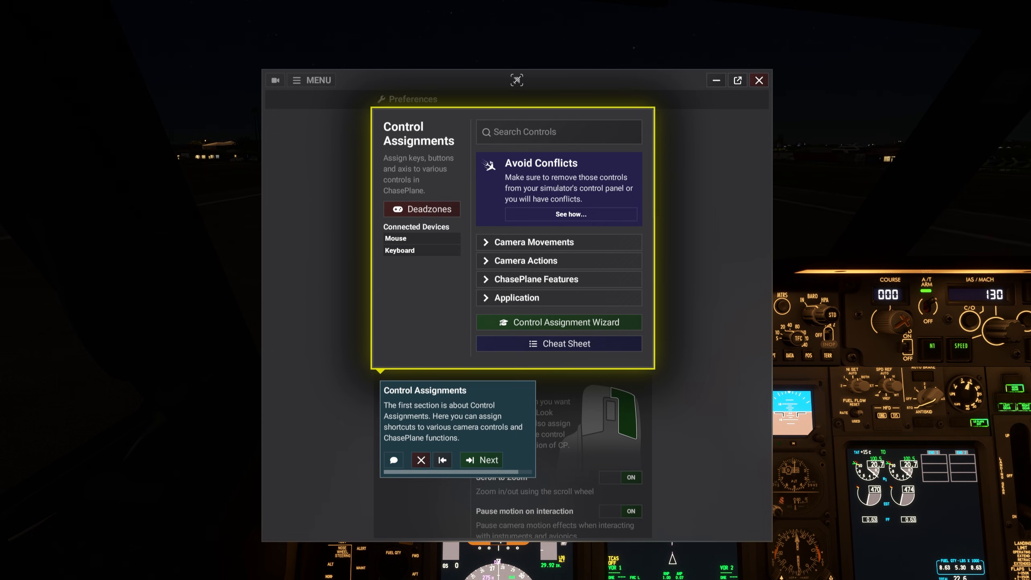
{"action": "left_click", "coordinate": [481, 460]}
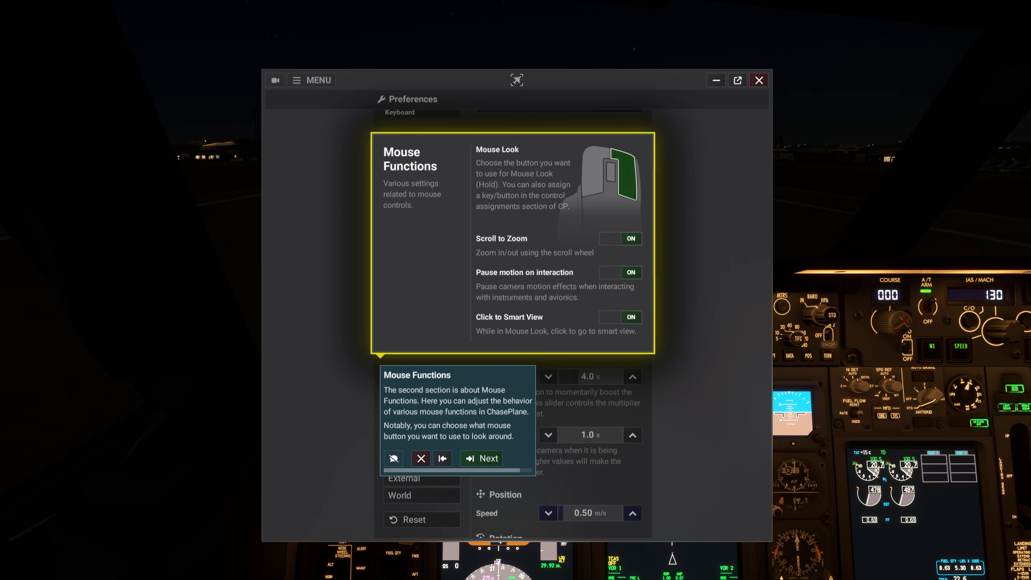
{"action": "left_click", "coordinate": [480, 459]}
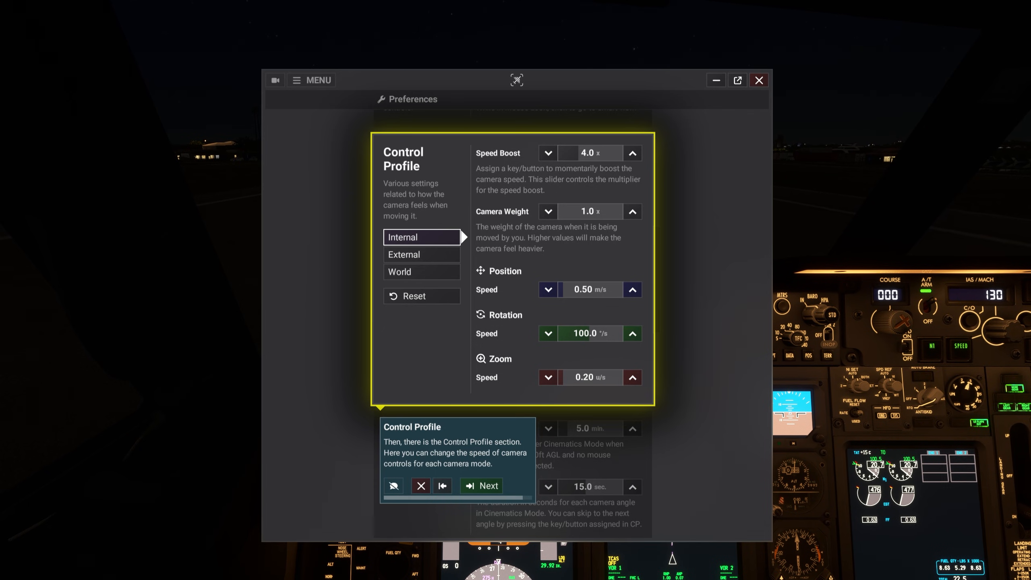
{"action": "left_click", "coordinate": [480, 485]}
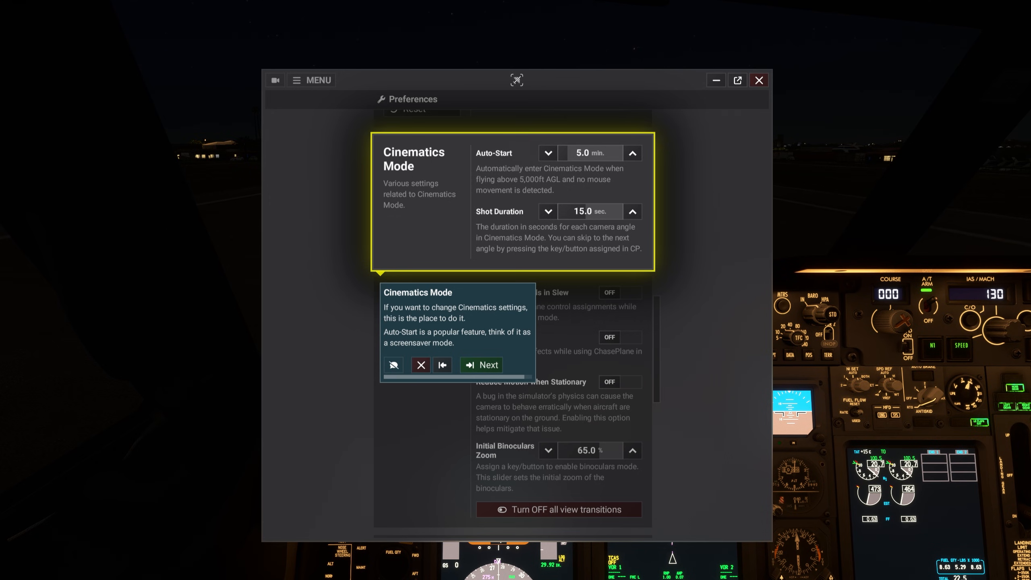
{"action": "left_click", "coordinate": [481, 364]}
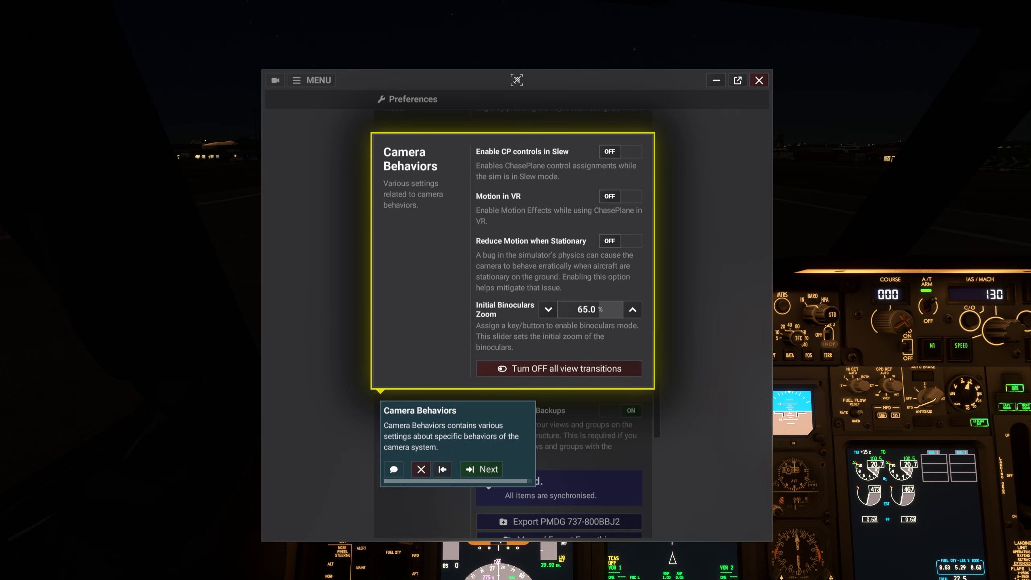
{"action": "left_click", "coordinate": [480, 469]}
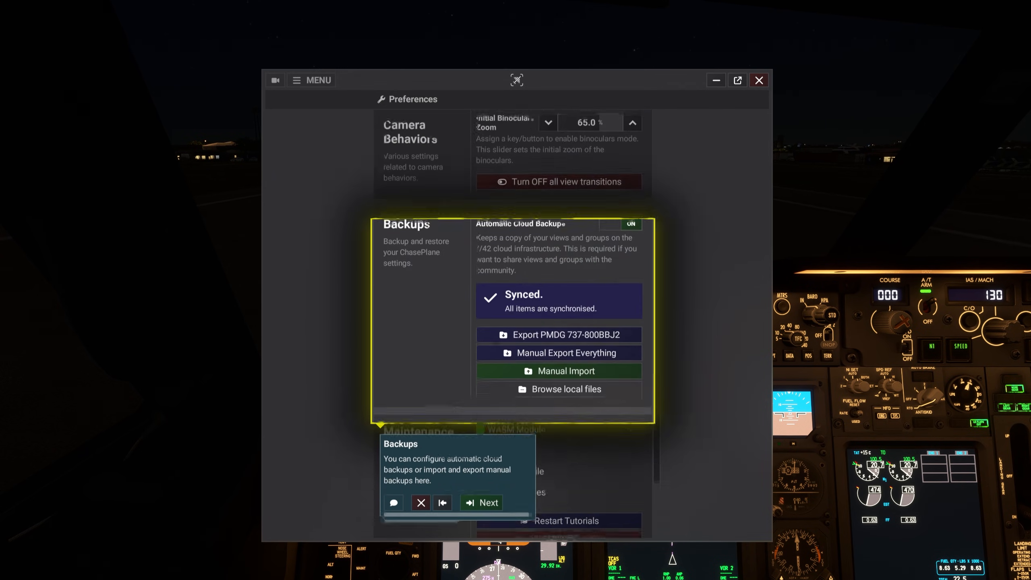
{"action": "scroll", "scroll_direction": "down", "scroll_amount": 3}
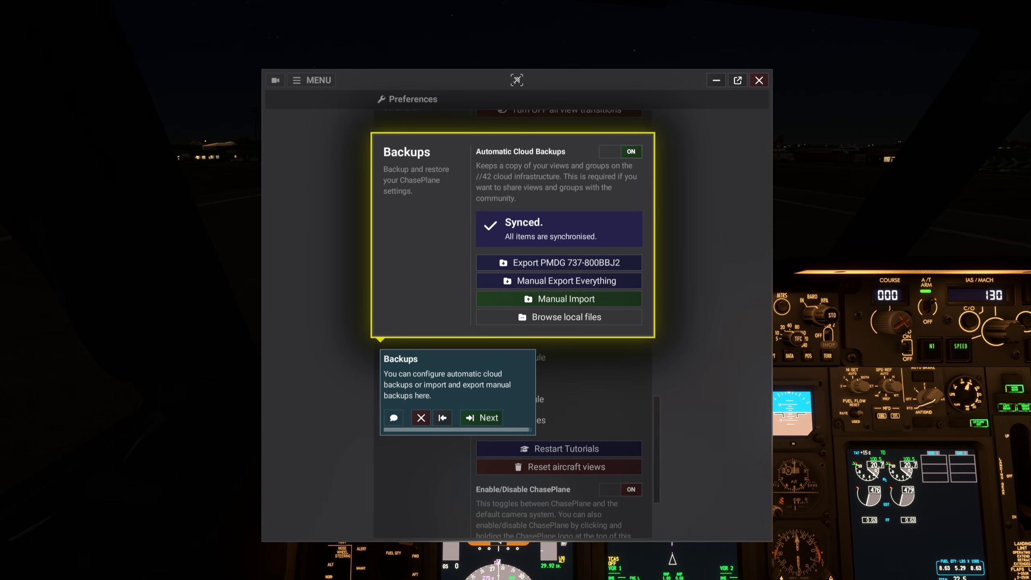
{"action": "left_click", "coordinate": [480, 418]}
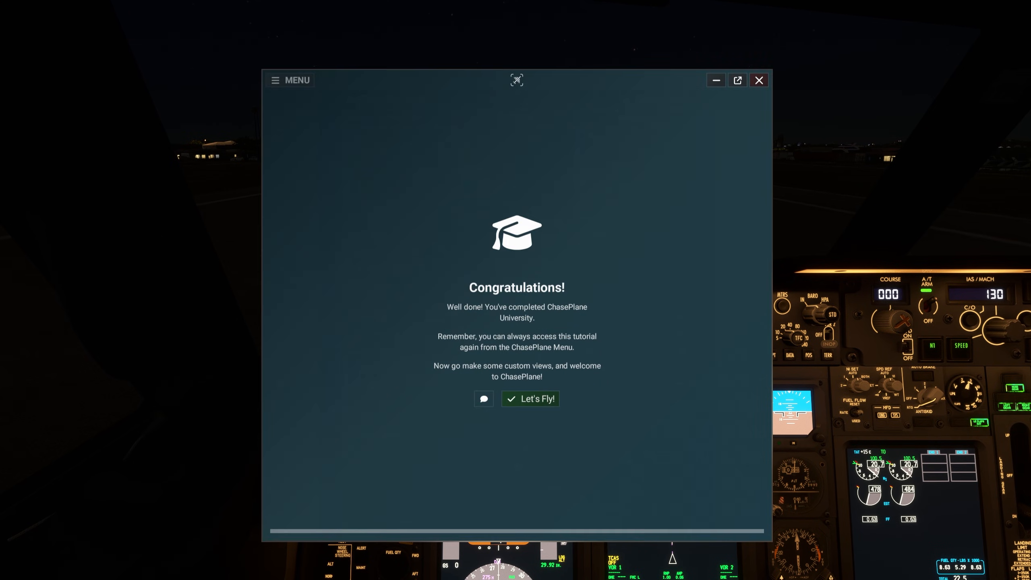